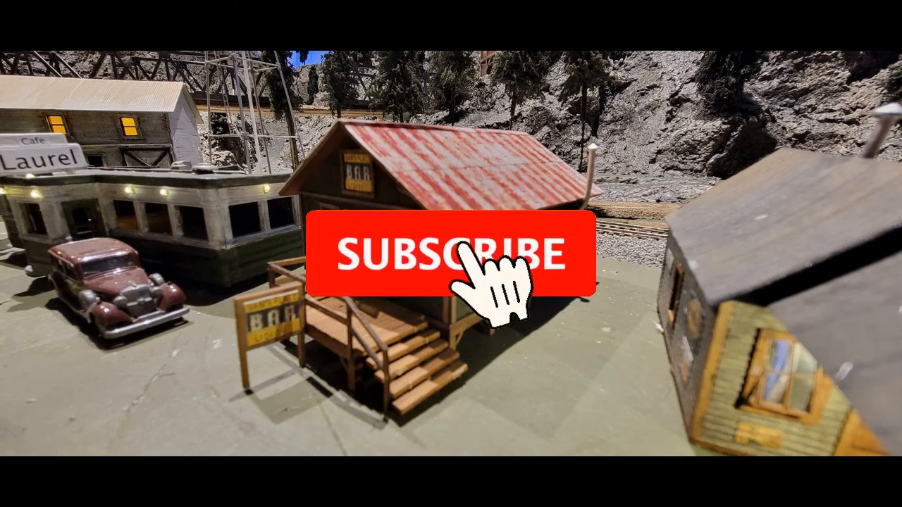
left_click(450, 254)
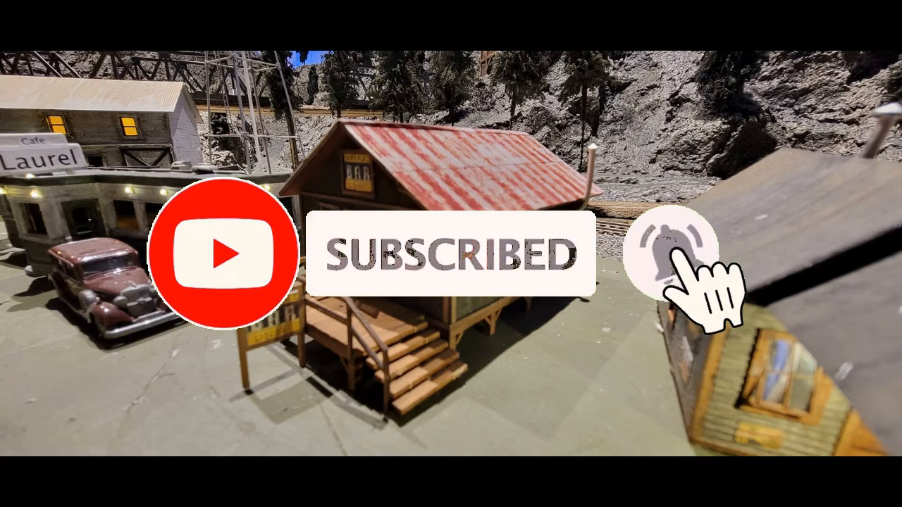